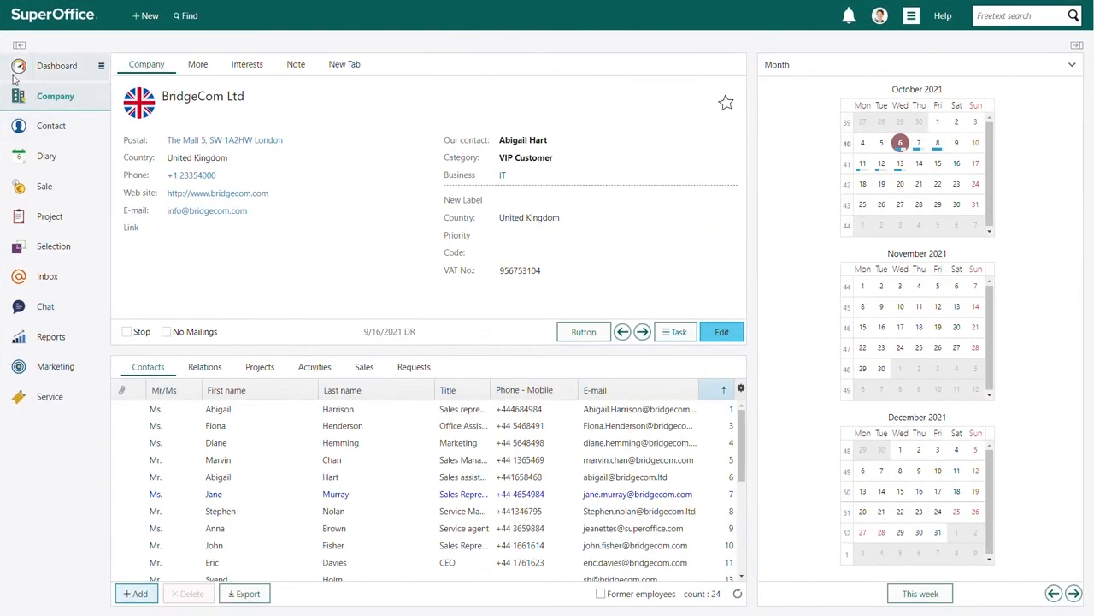
- Go to Dashboard and show the dashboard task options
left_click(57, 65)
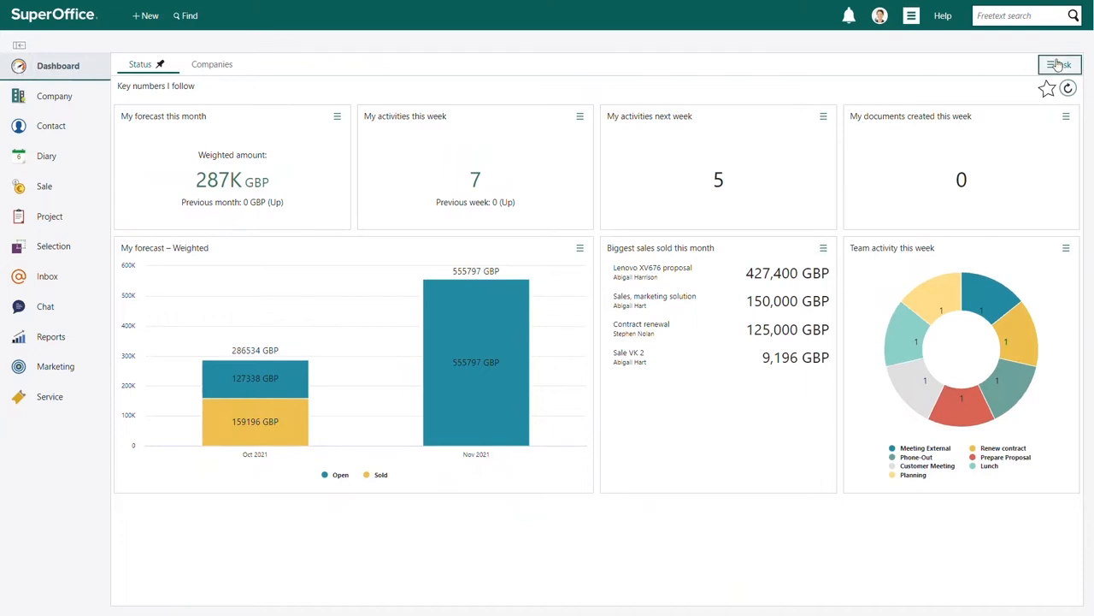
left_click(1060, 65)
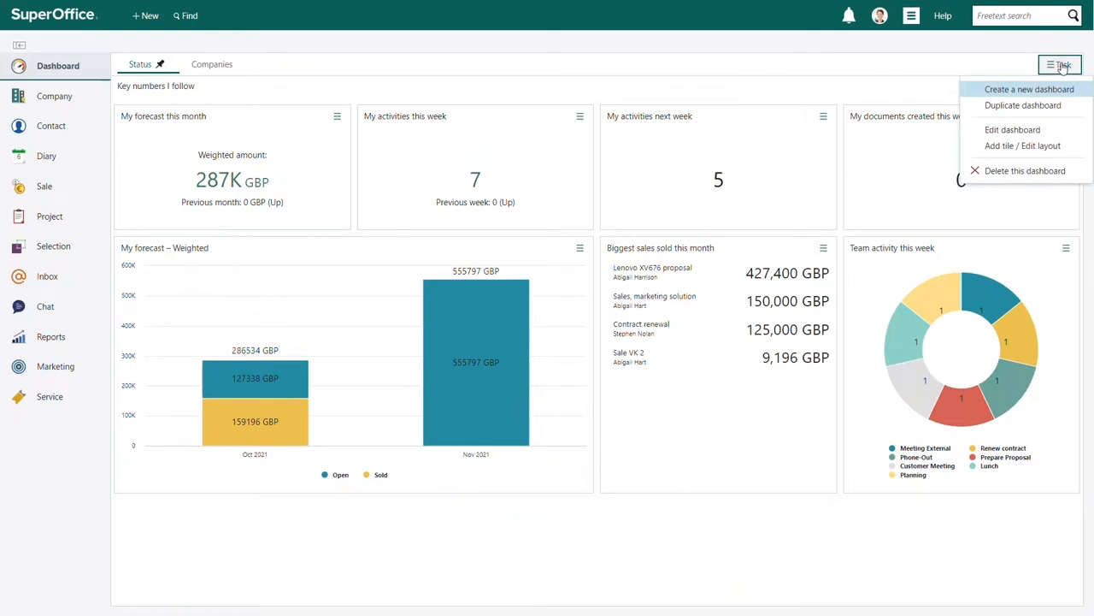
- Start a new dashboard named 'Sales dashboard'
left_click(1029, 89)
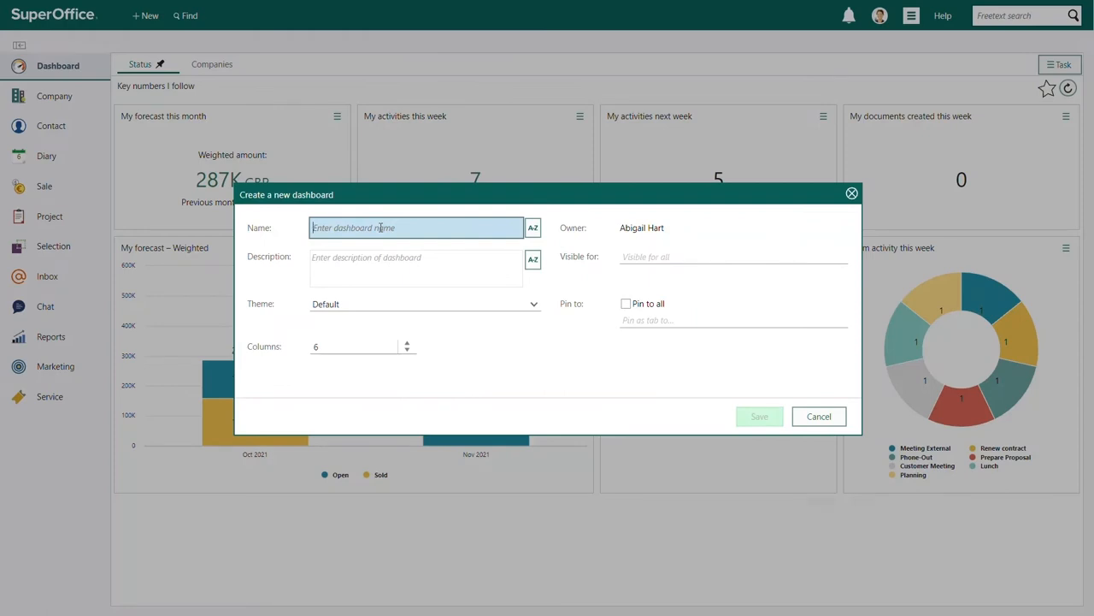
type("Sales")
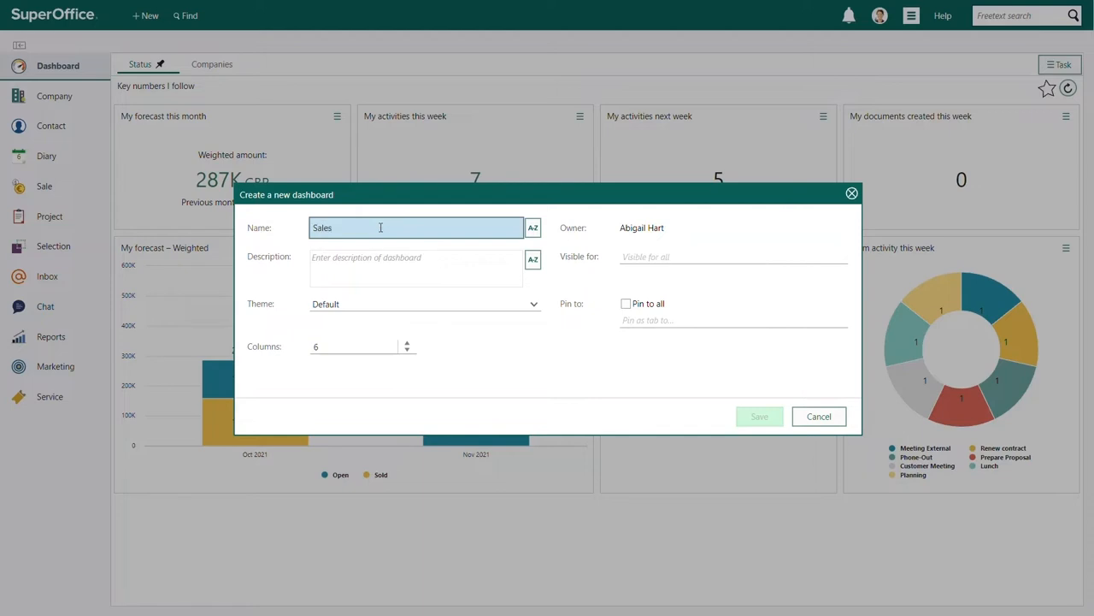
type("dashboard")
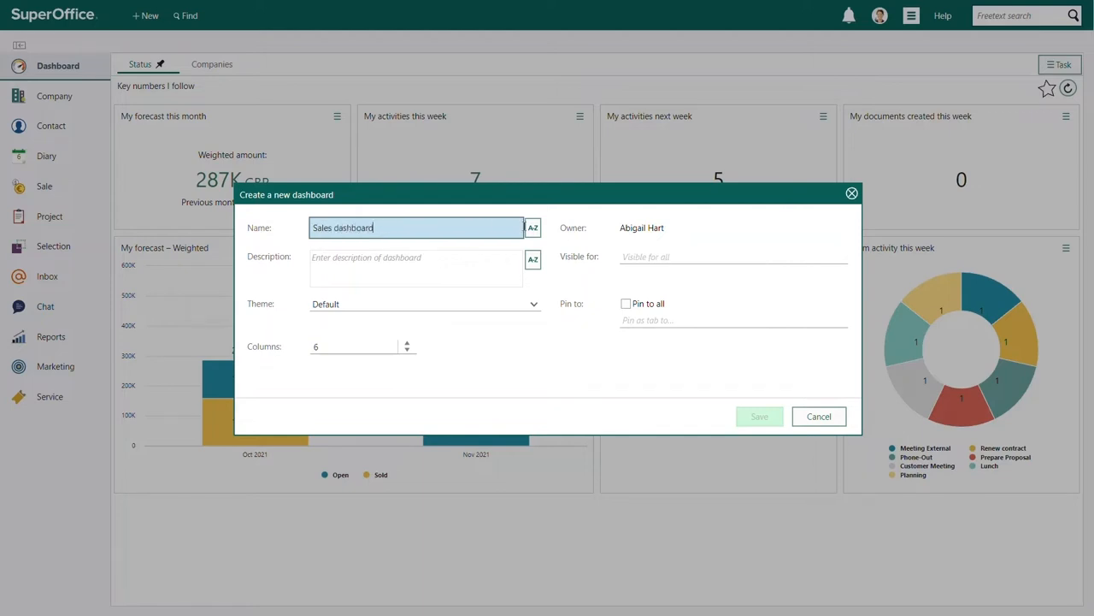
- Add a Nederlands translation of the dashboard name, 'Verkoop da…'
left_click(533, 227)
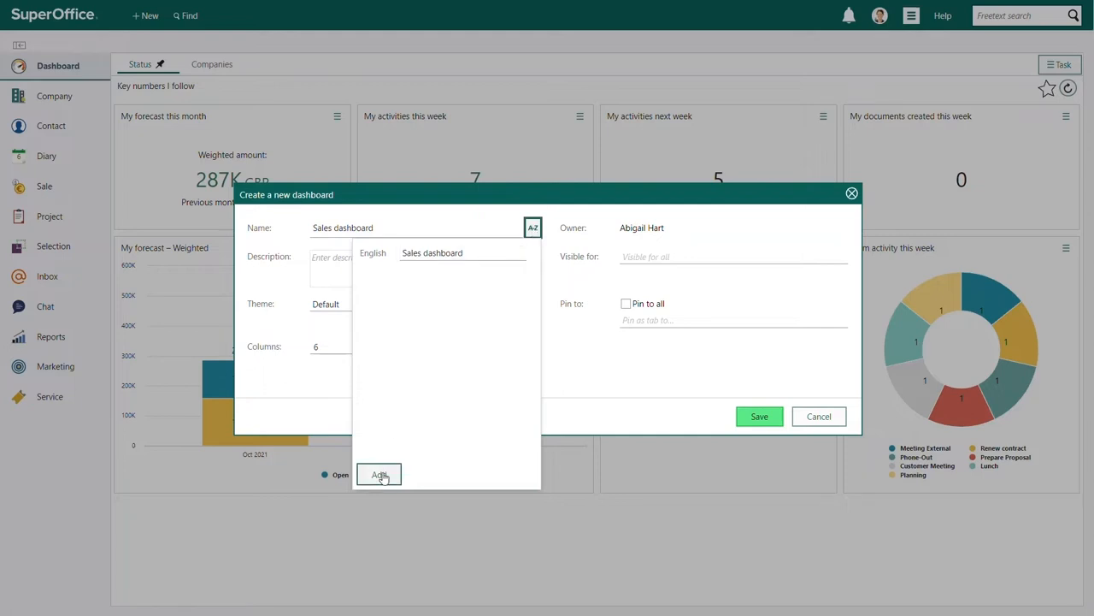
left_click(380, 475)
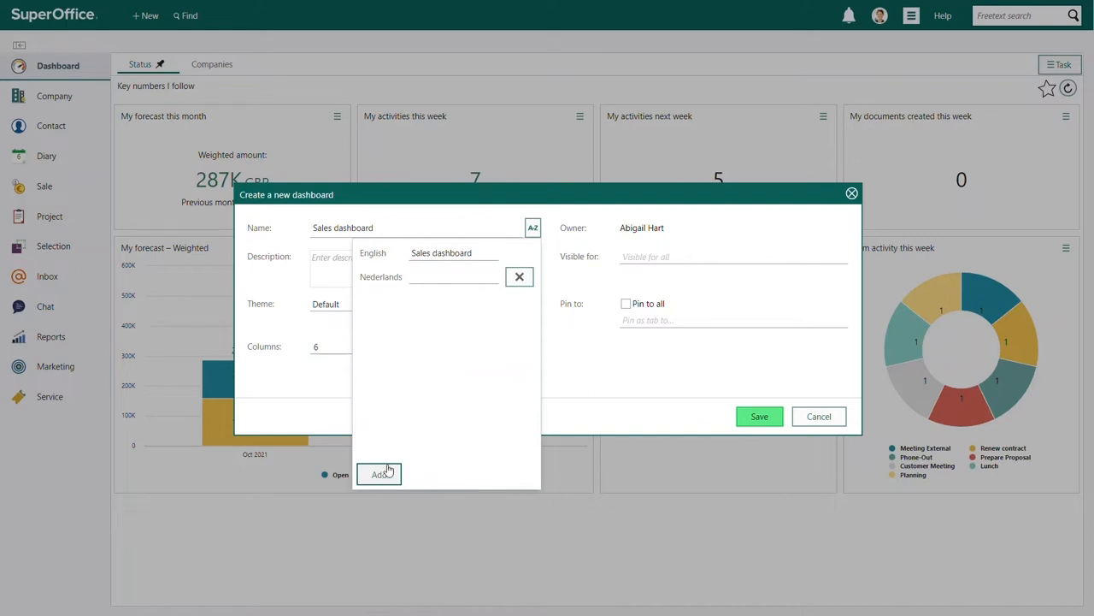
type("Ve")
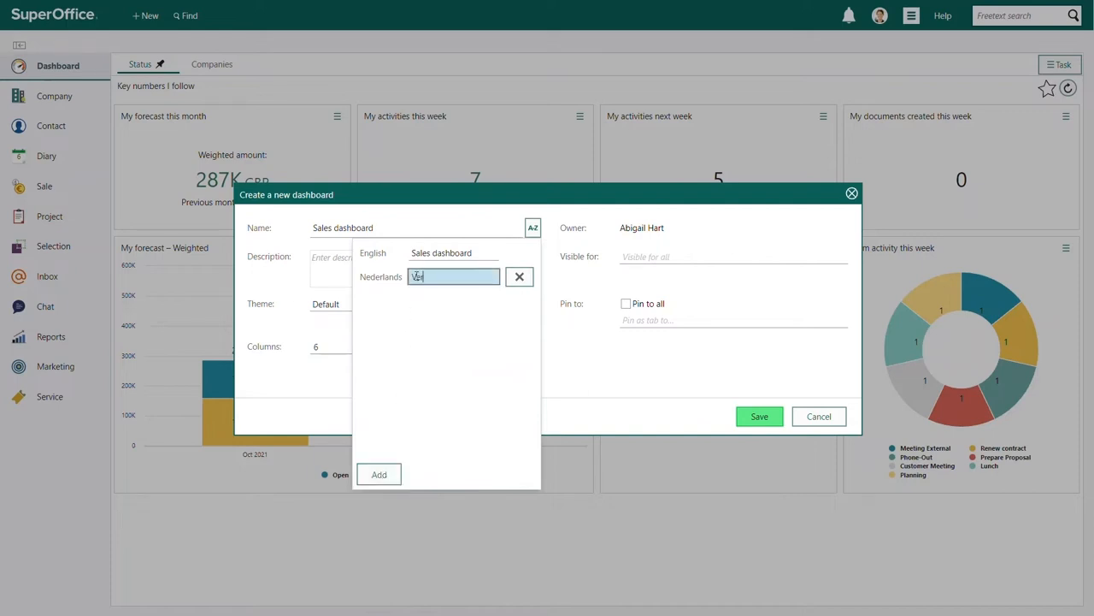
type("Verkoop da")
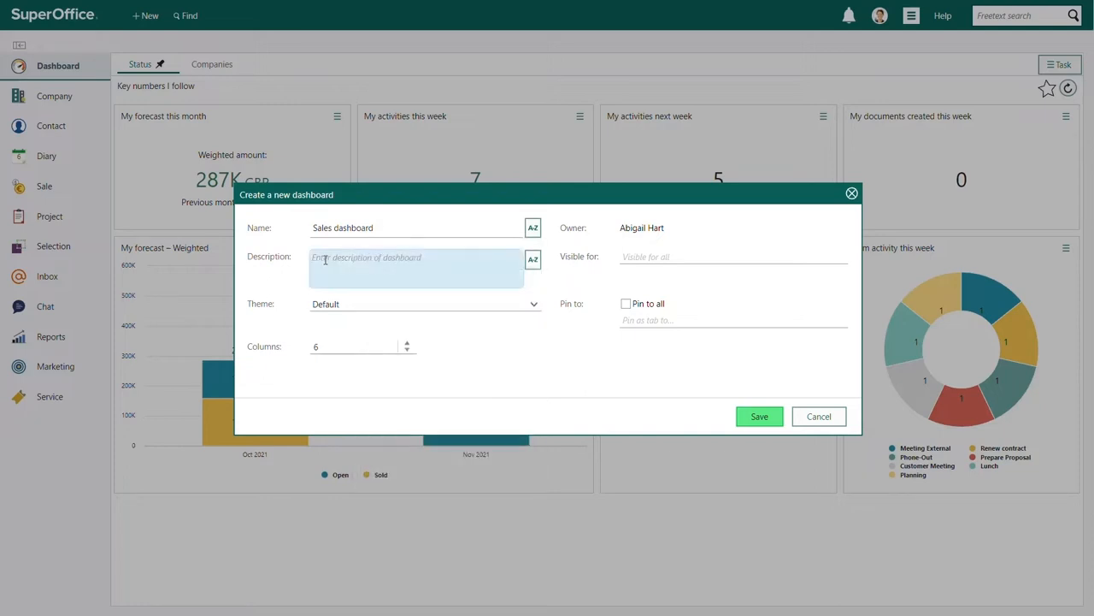
- Enter the description 'This dashboard will give you all the important KPI's' and list the themes
type("This dashboard will give you all the important KPI")
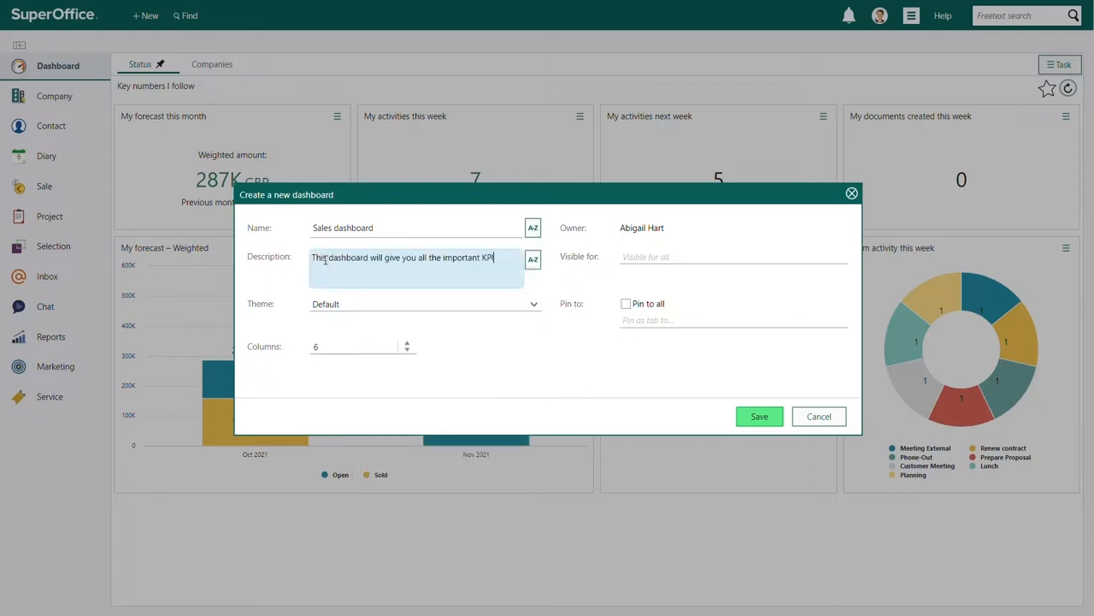
left_click(532, 260)
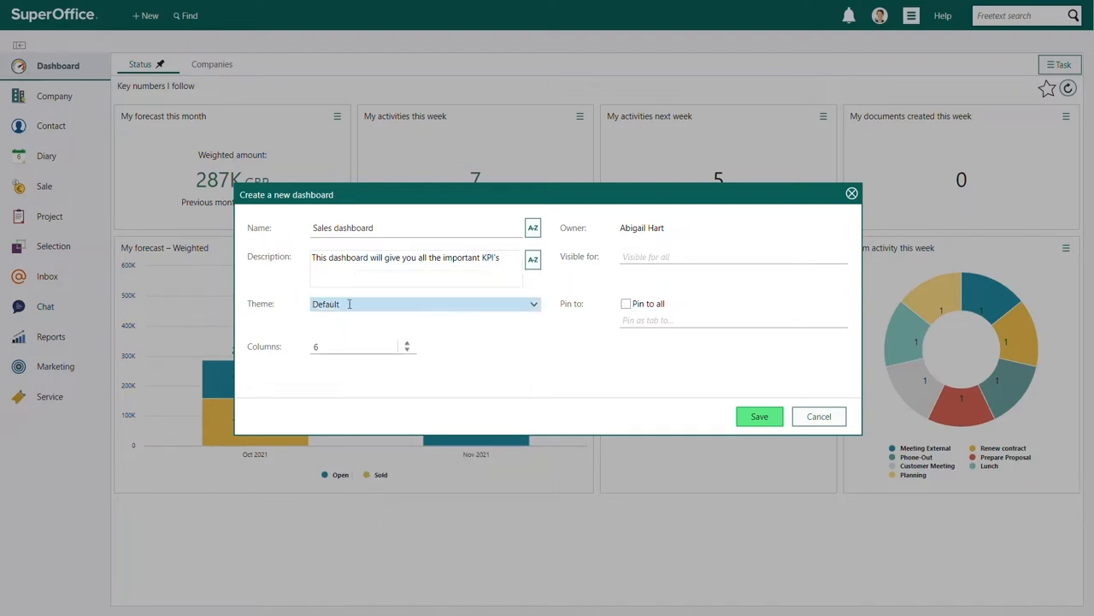
left_click(425, 303)
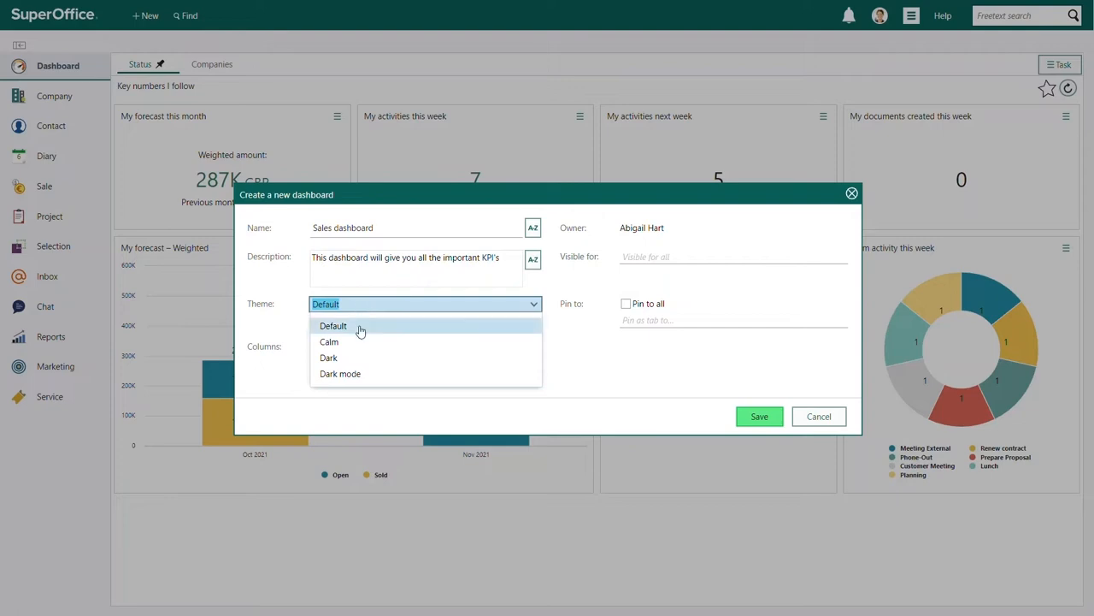
mouse_move(358, 341)
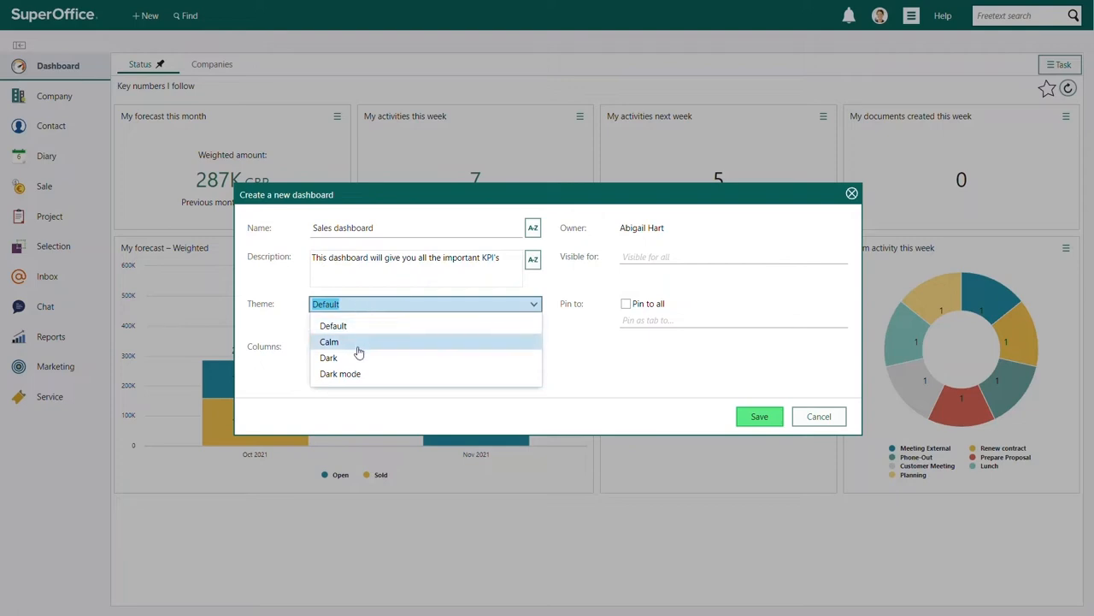
mouse_move(355, 330)
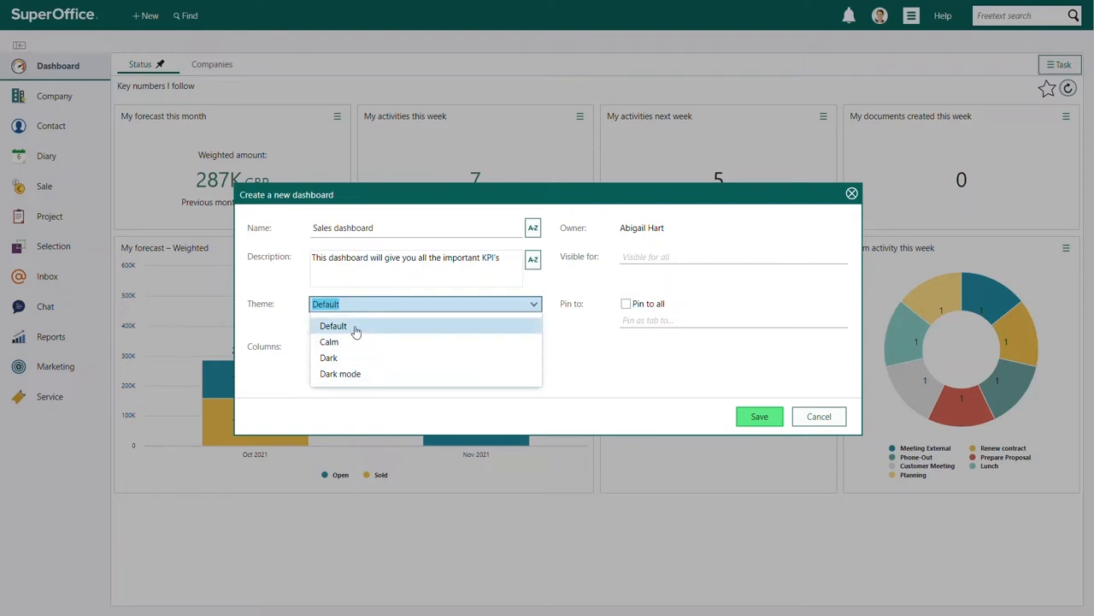
- Choose Default from the theme list
left_click(332, 325)
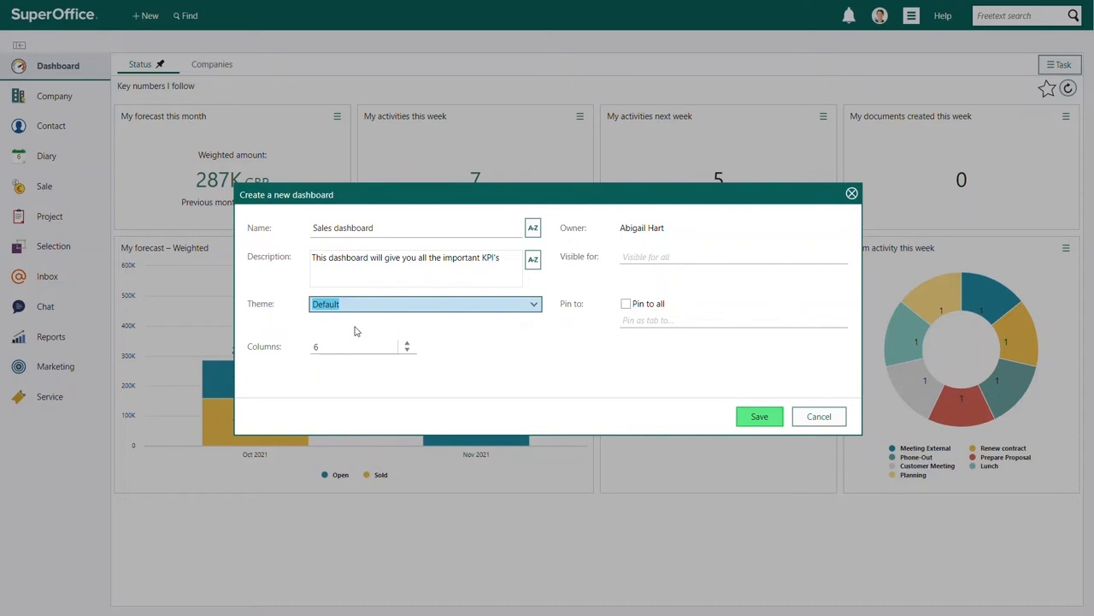
mouse_move(420, 320)
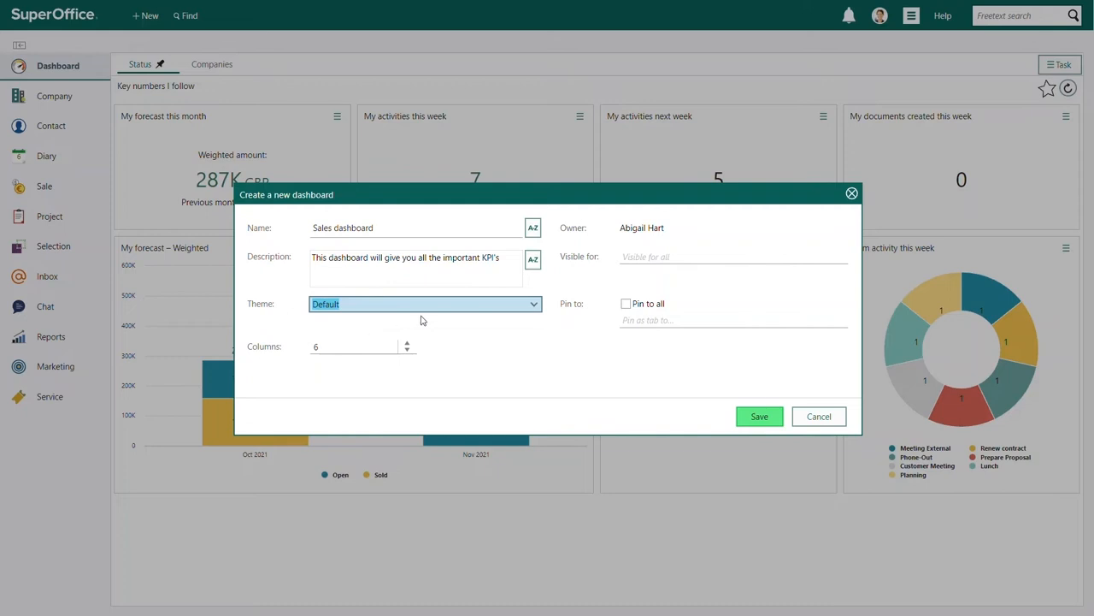
left_click(731, 256)
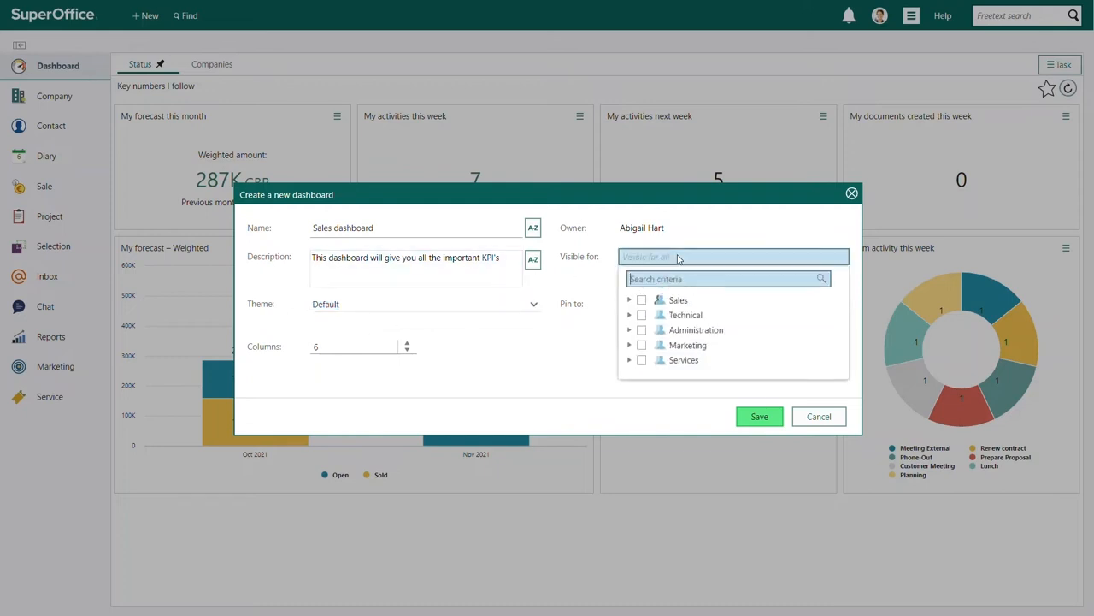
mouse_move(629, 326)
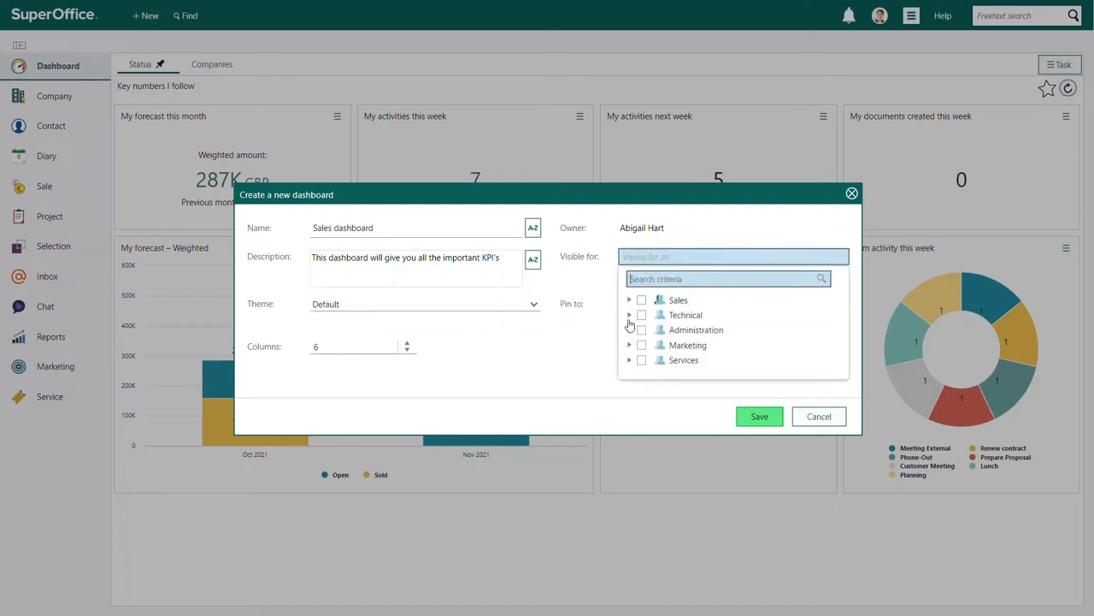
left_click(629, 315)
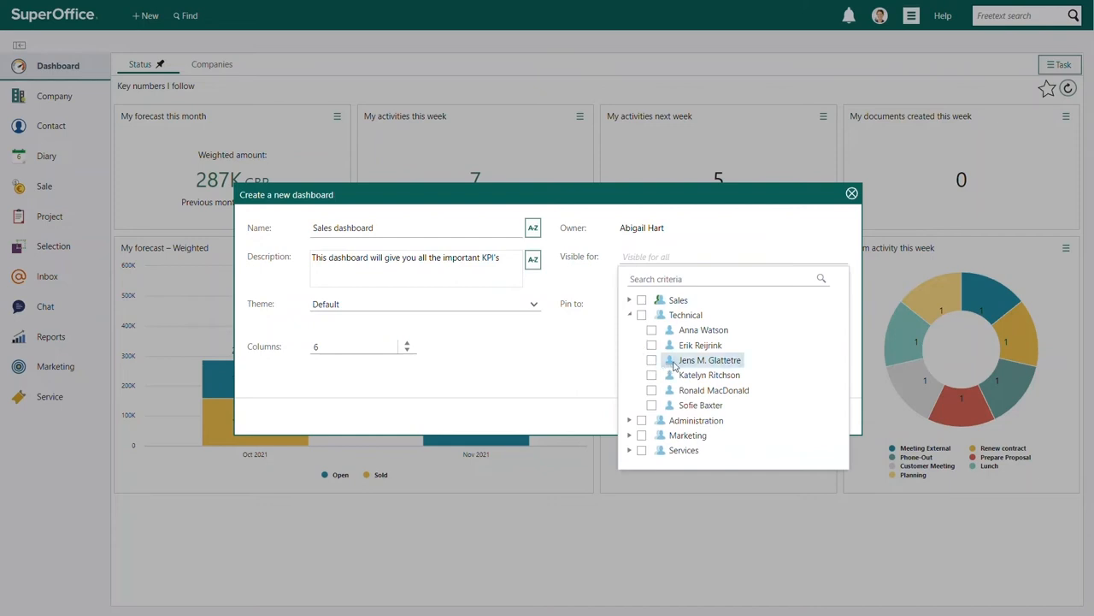
left_click(652, 362)
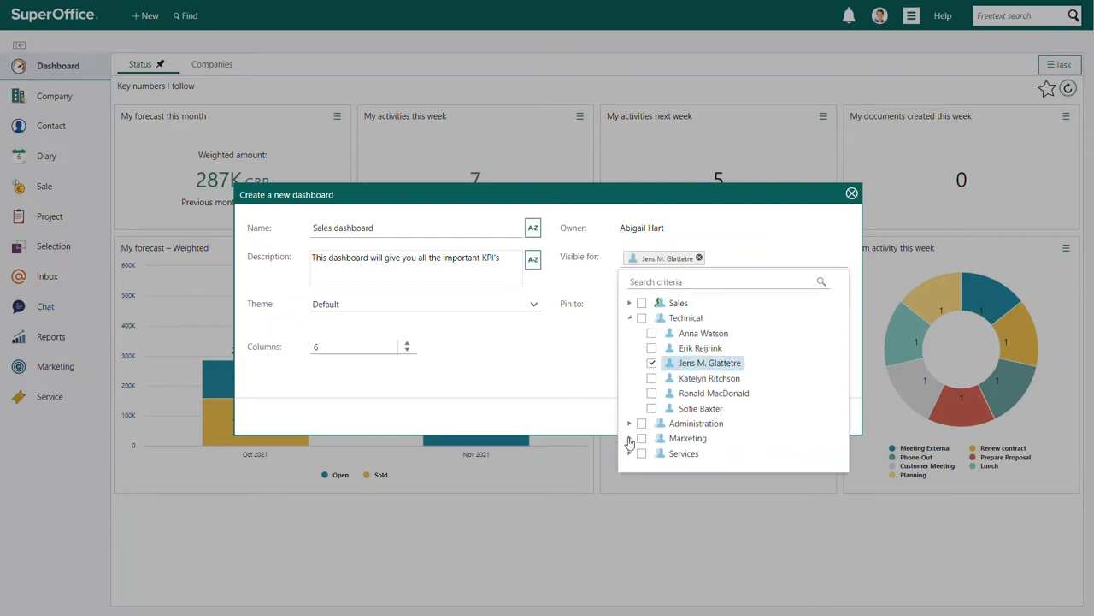
left_click(630, 453)
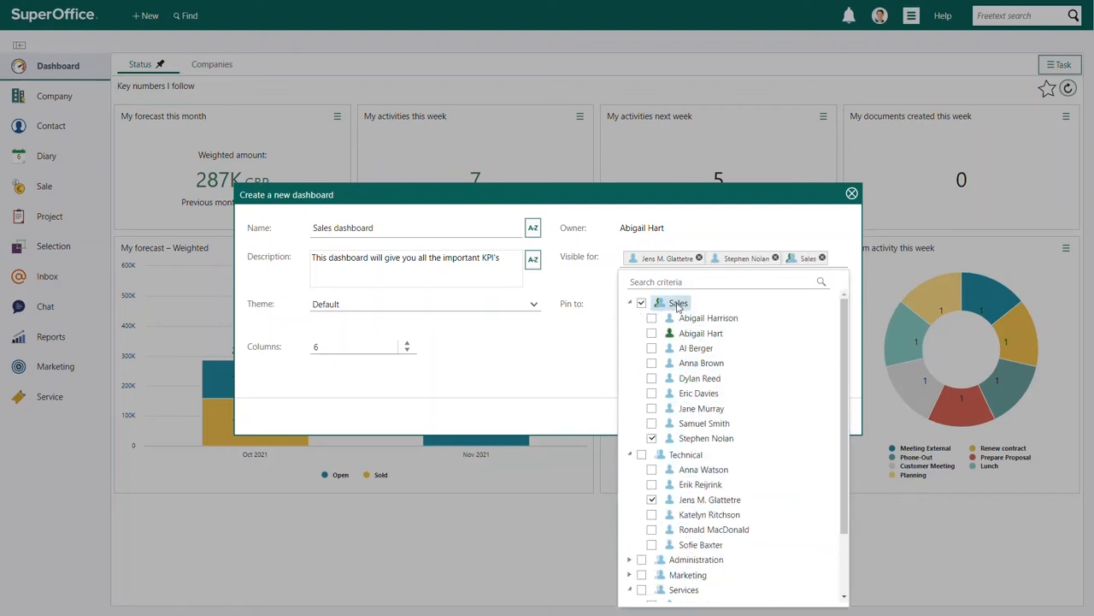
left_click(587, 289)
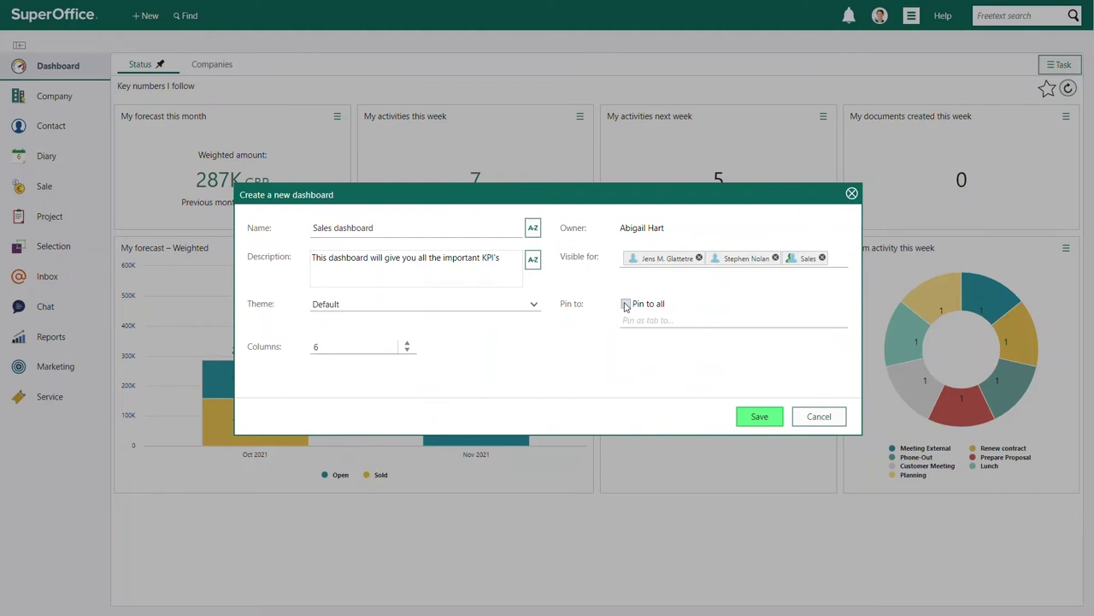
left_click(732, 319)
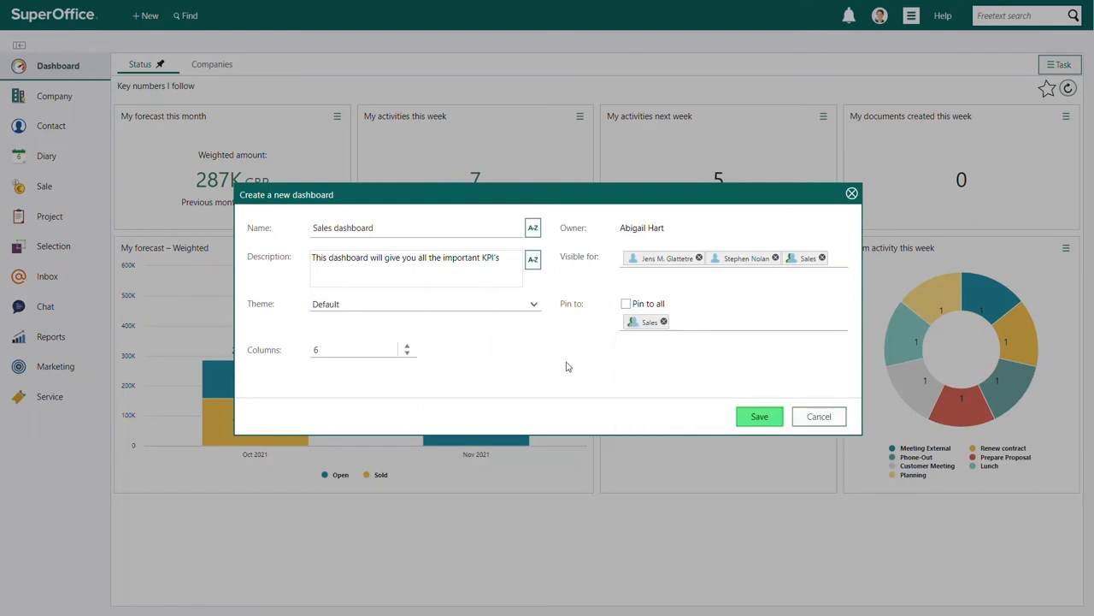
mouse_move(759, 416)
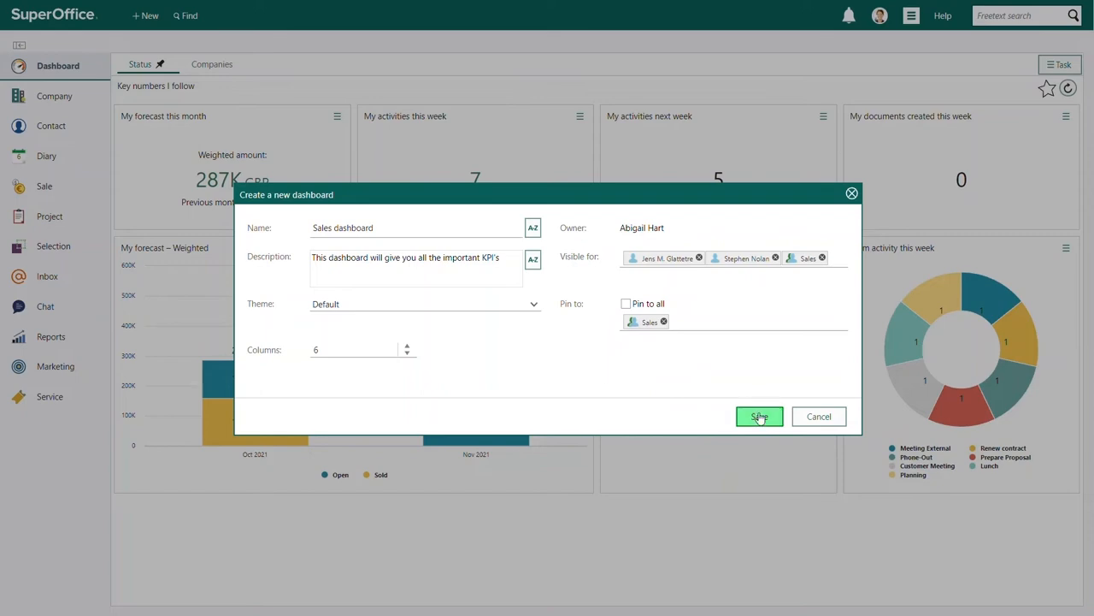
- Save the dashboard and add sale tiles, including My forecast – Weighted
left_click(759, 416)
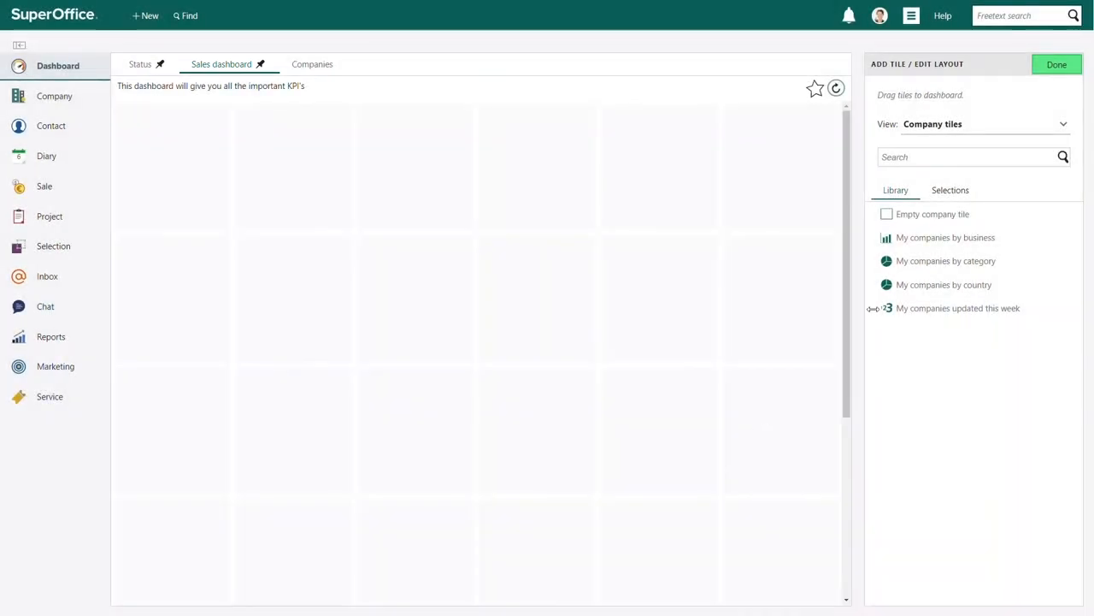
left_click(1063, 124)
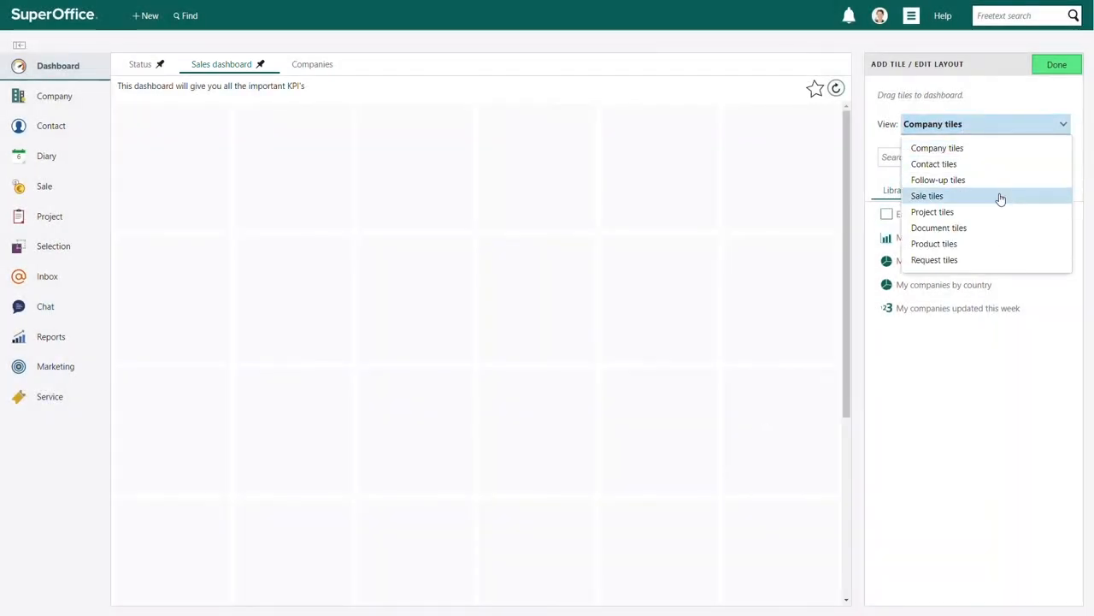
left_click(927, 195)
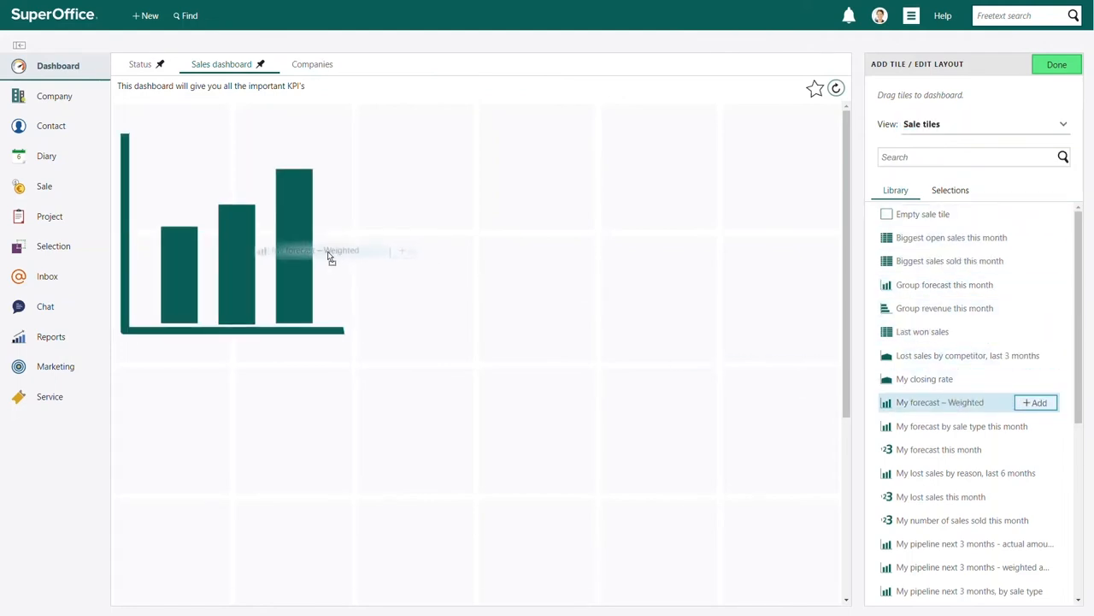
left_click(1035, 402)
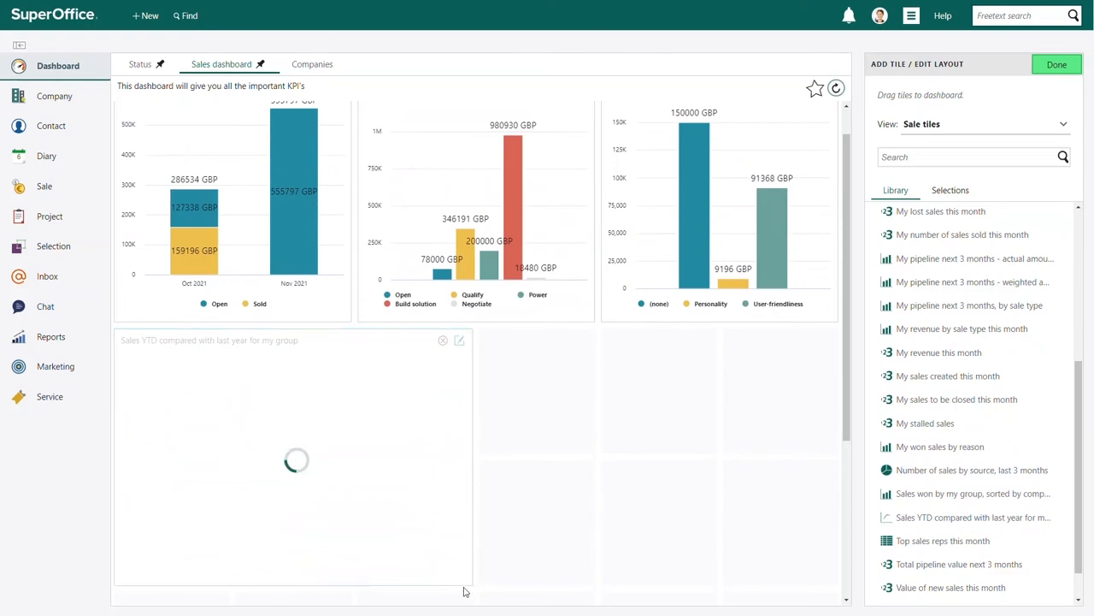
- Widen the Sales YTD comparison tile to full width and search tiles for 'Fore'
left_click_drag(464, 593, 815, 594)
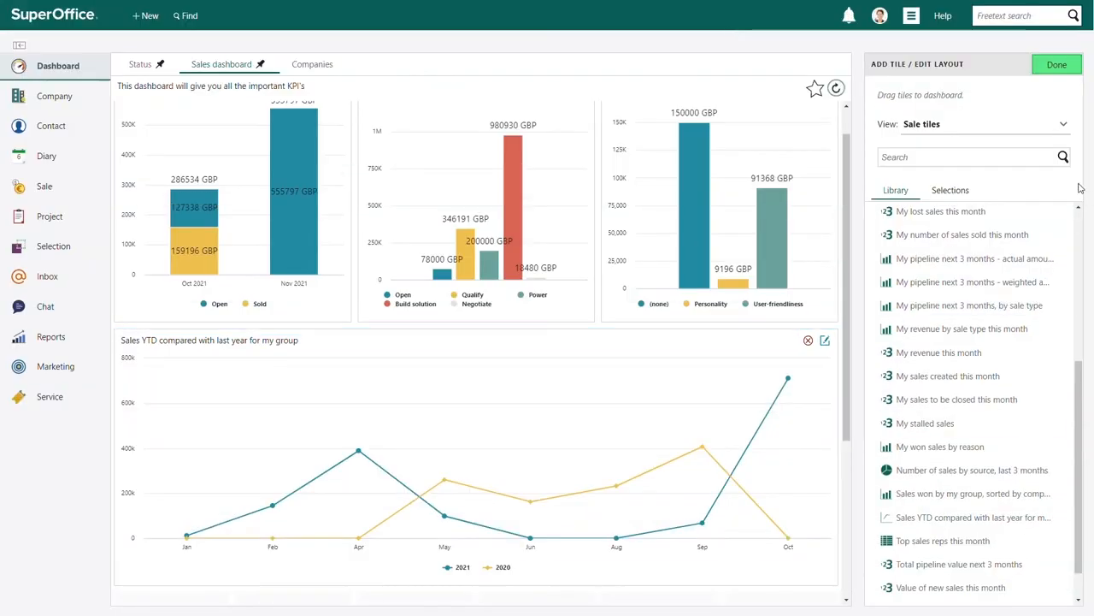
type("Fore")
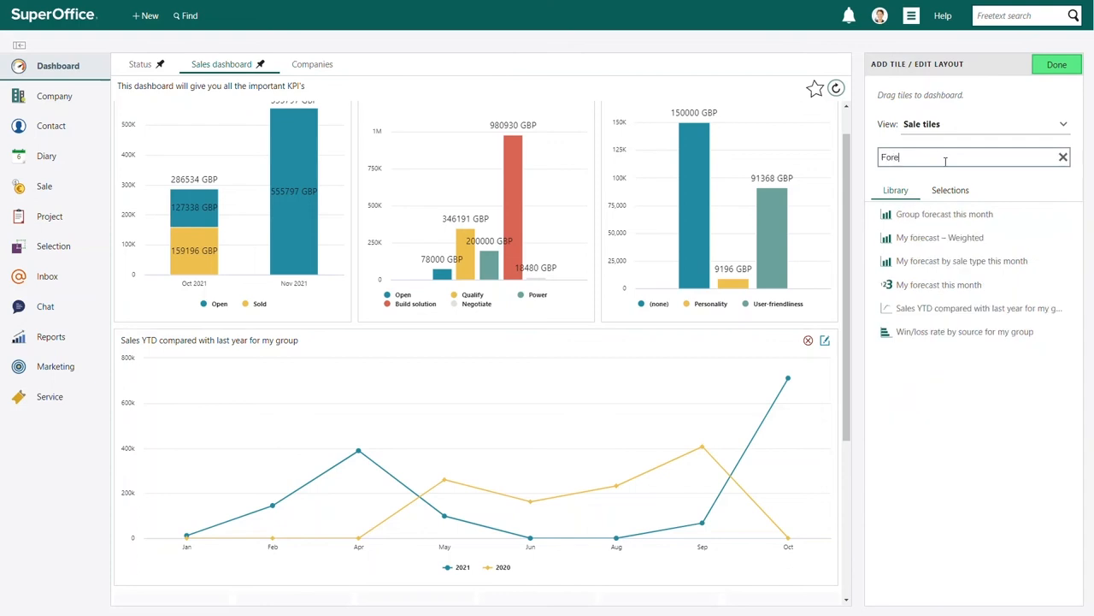
- Add the My forecast by sale type this month tile and finish layout editing
type("cast")
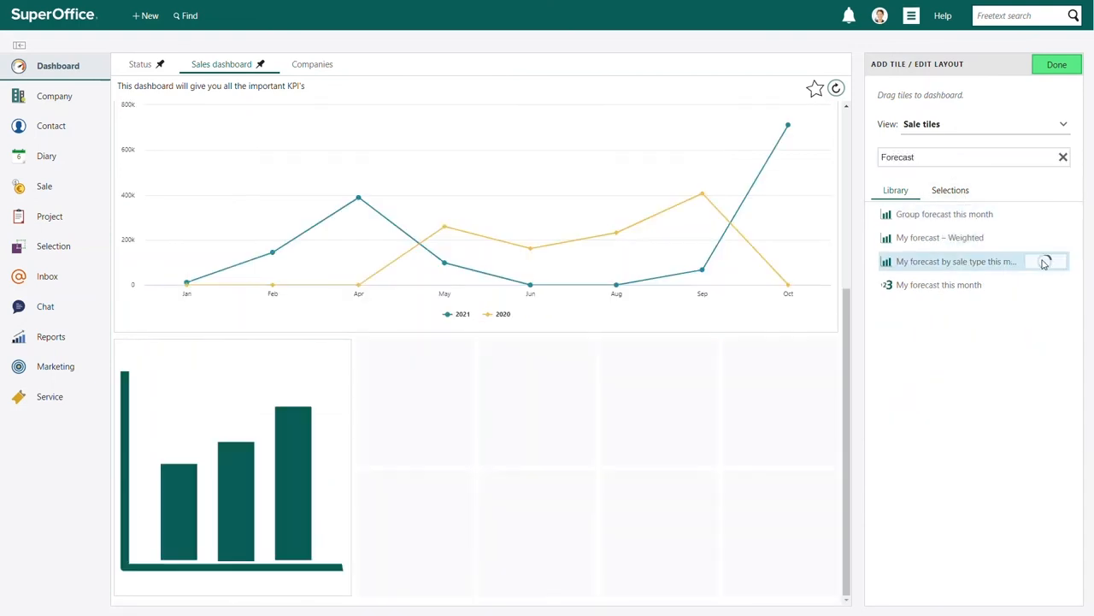
left_click(1046, 261)
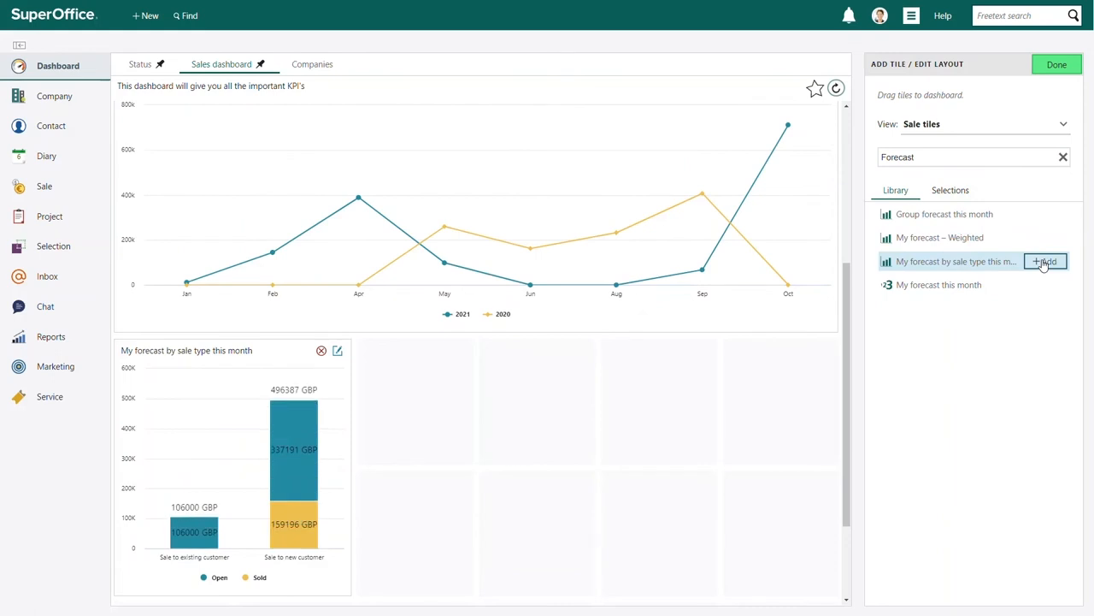
mouse_move(1057, 175)
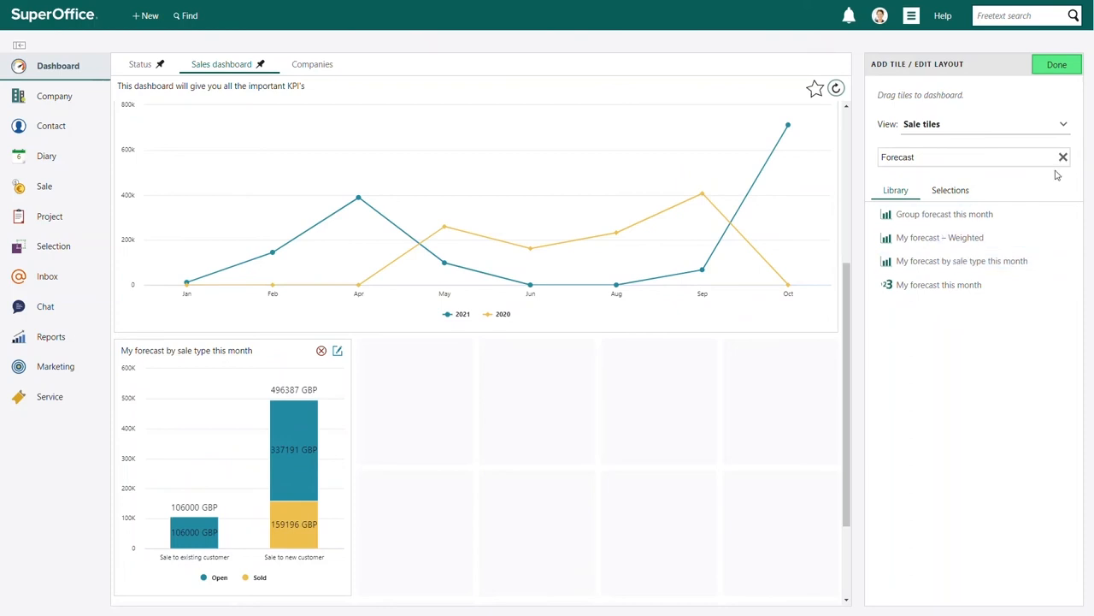
left_click(1057, 64)
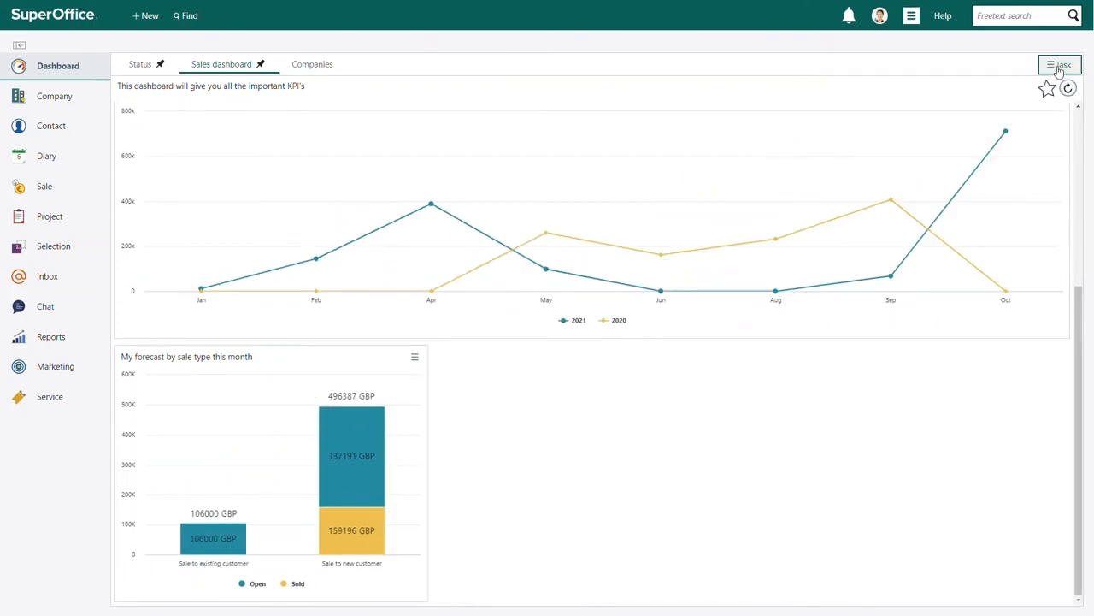
left_click(1061, 65)
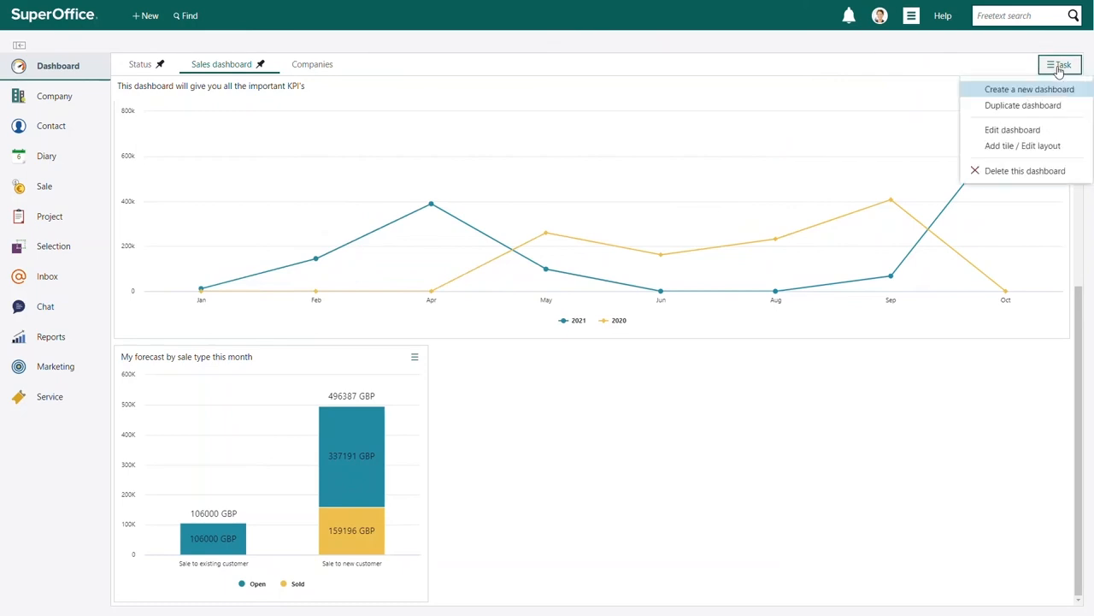
mouse_move(1052, 105)
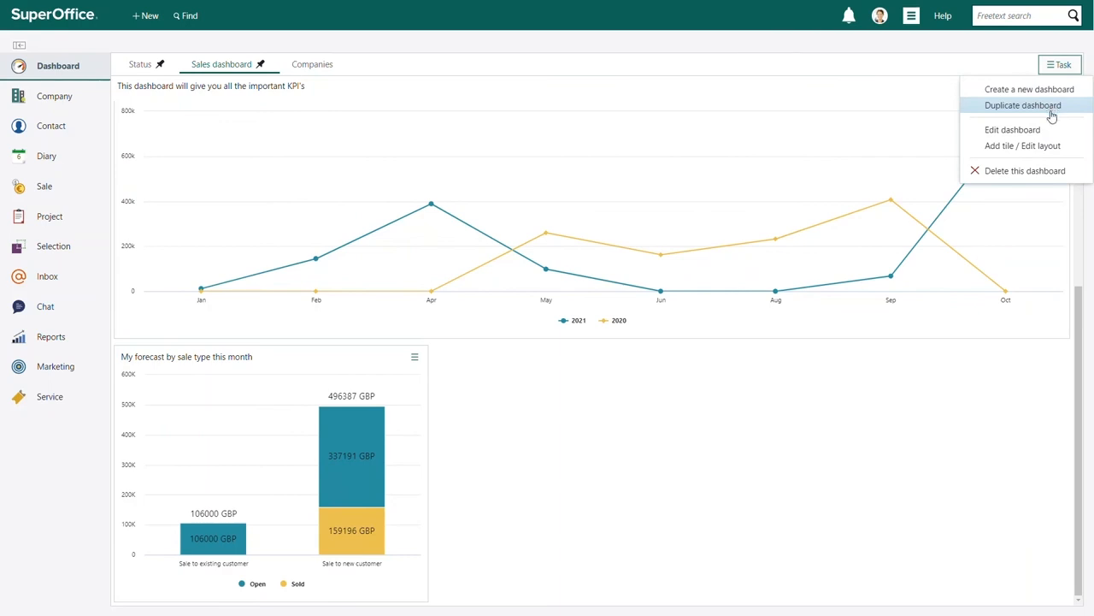
mouse_move(1056, 170)
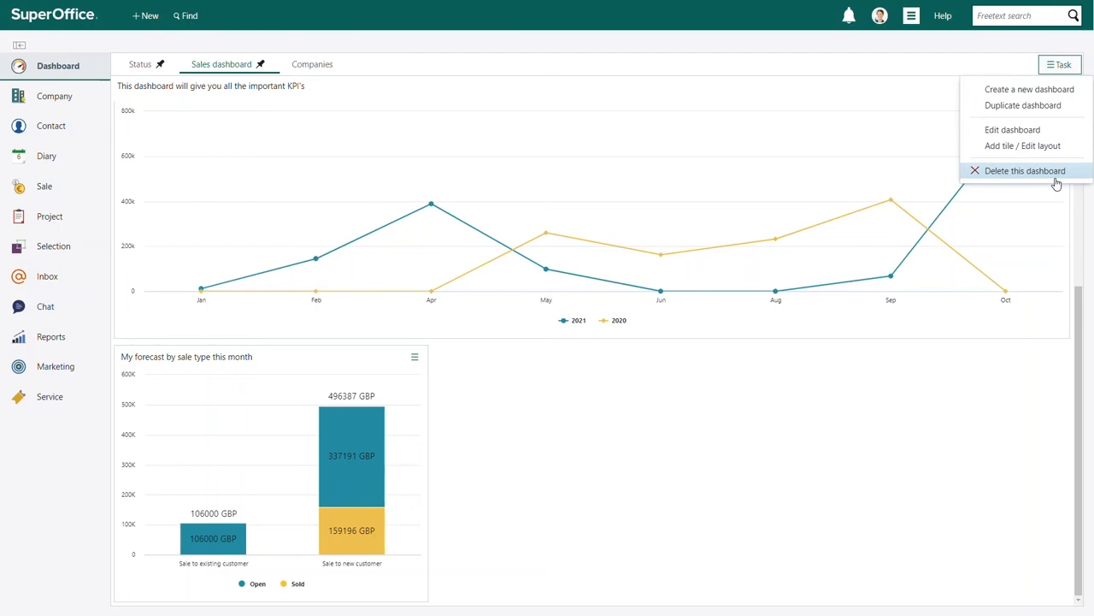
mouse_move(1023, 145)
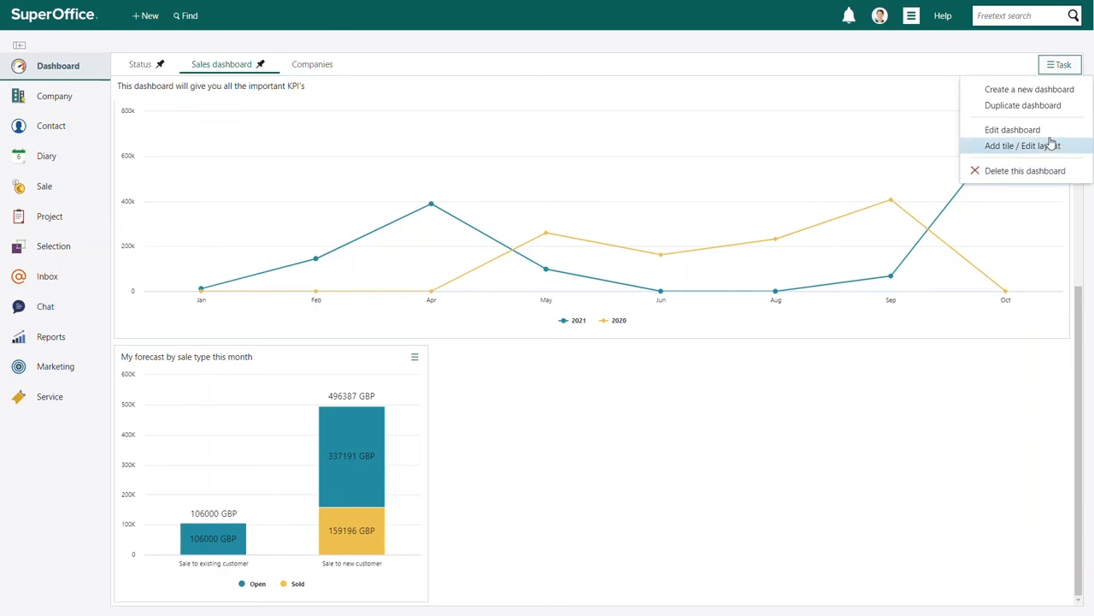
left_click(1012, 129)
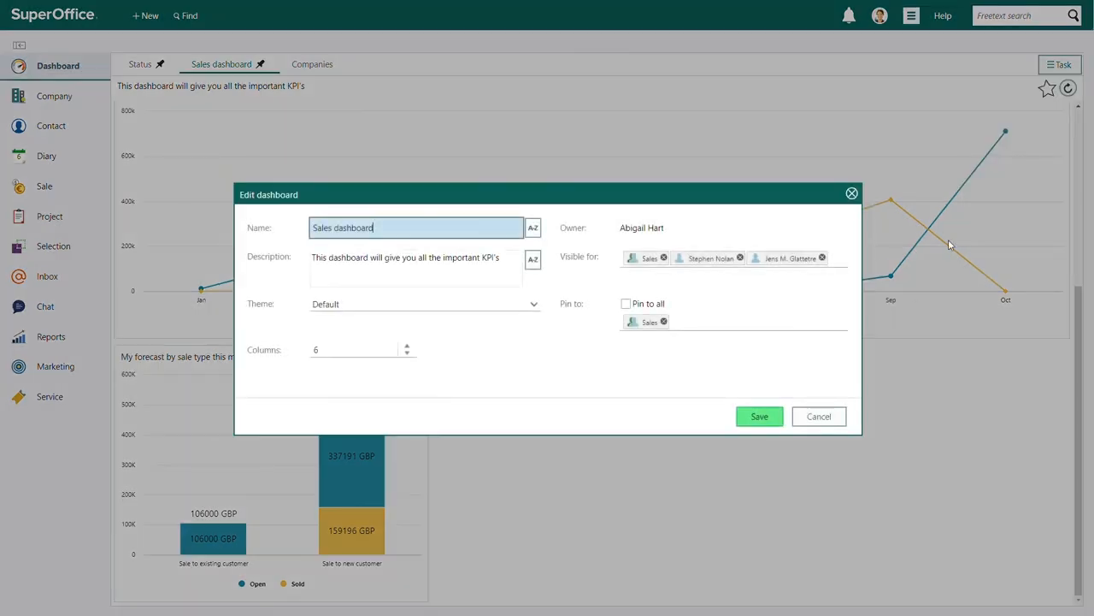
left_click(758, 417)
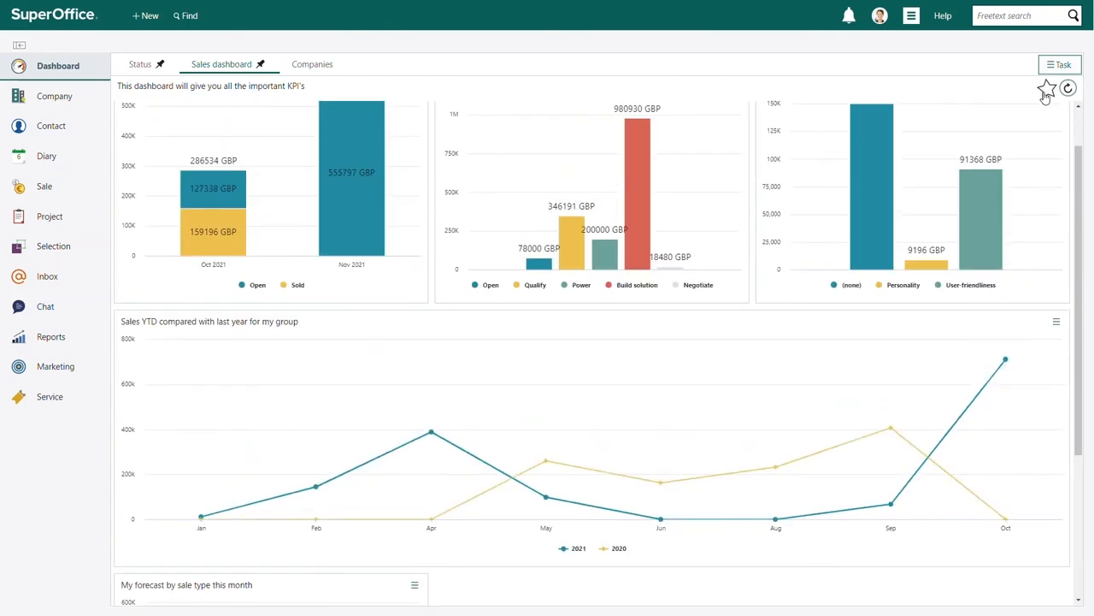
- Star the Sales dashboard as a favourite and search dashboards for 'Sal'
left_click(1046, 89)
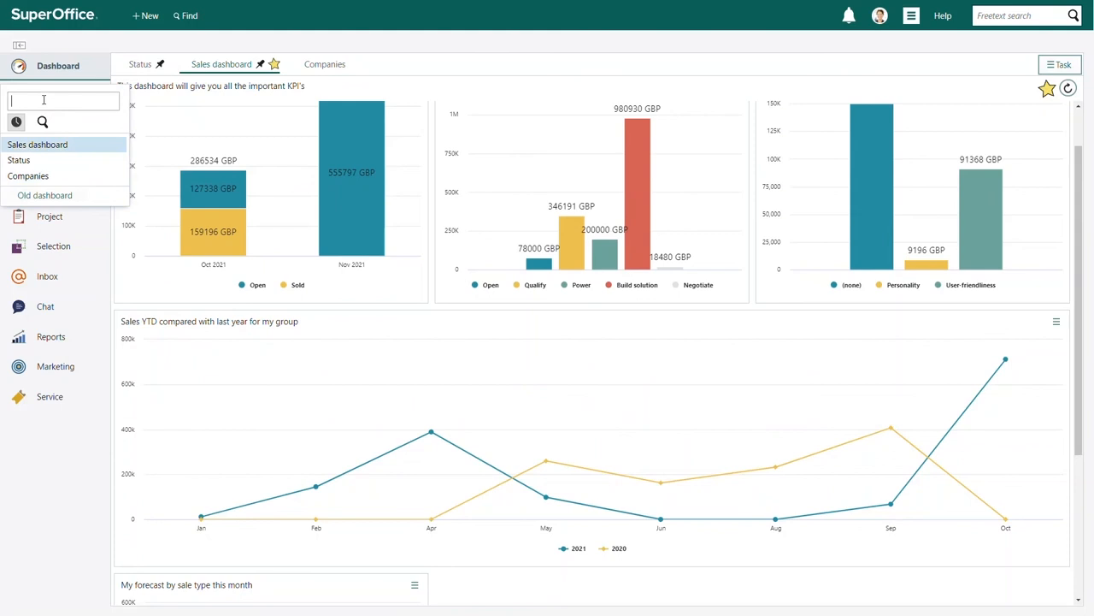
type("Sal")
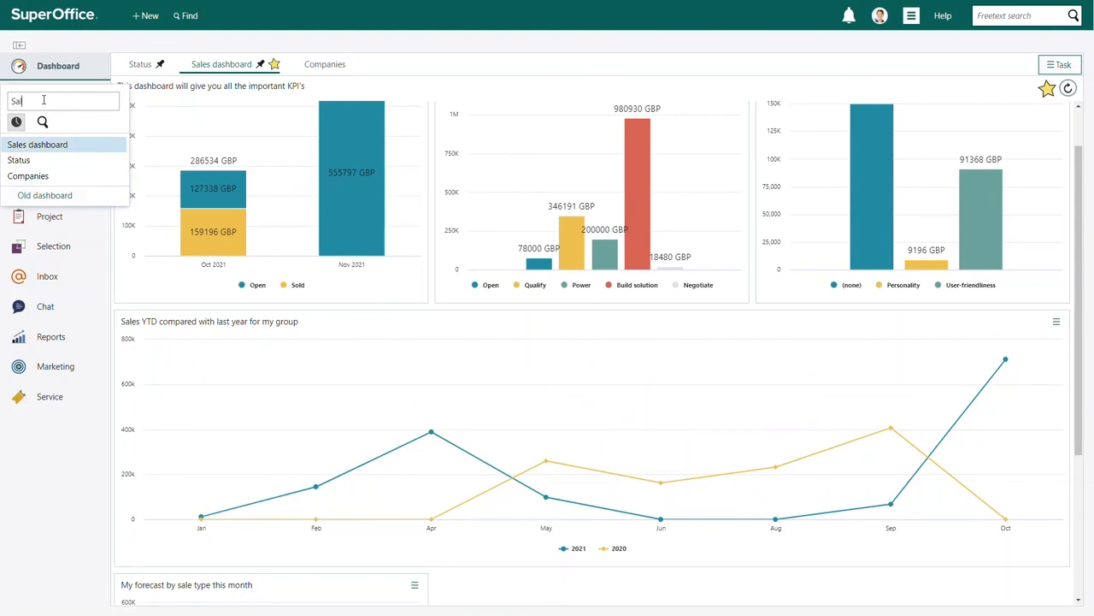